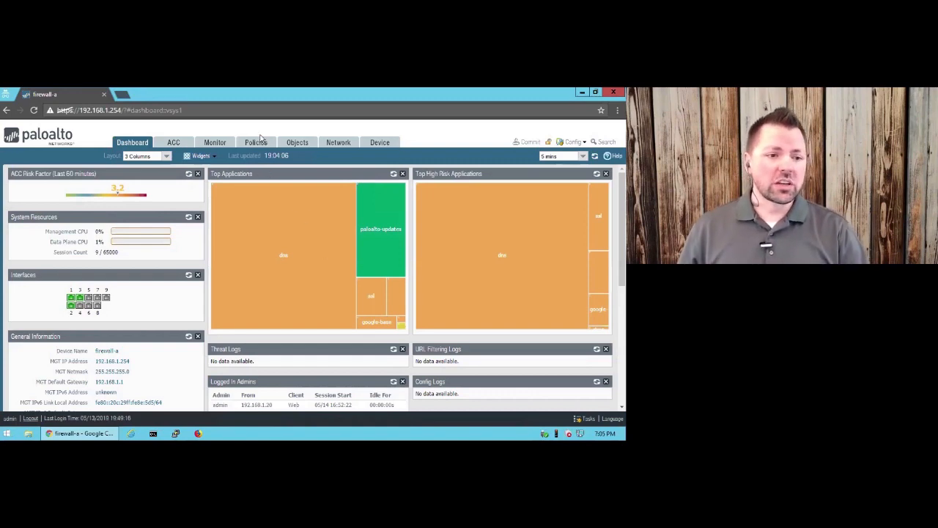
Open the Policies tab to show the security rules like block-known-bad-ips and ftp2DMZ.
left_click(256, 143)
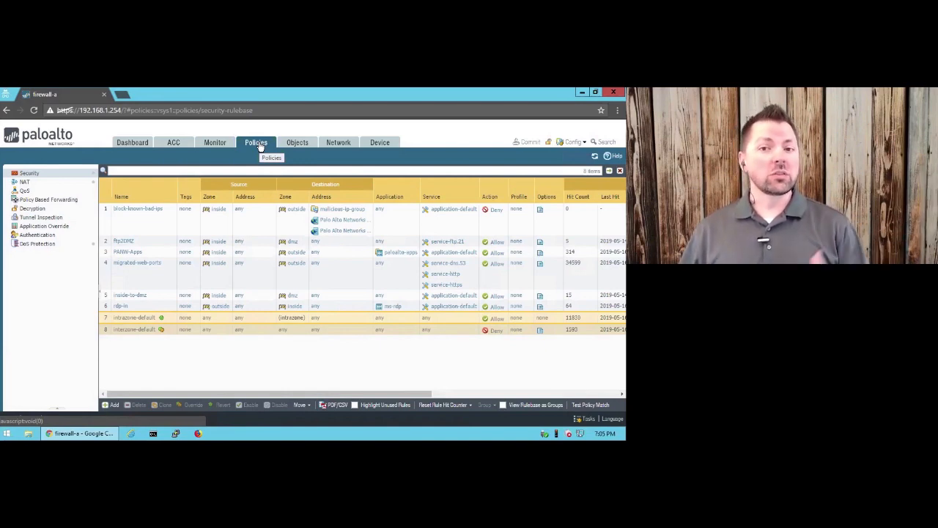
mouse_move(73, 219)
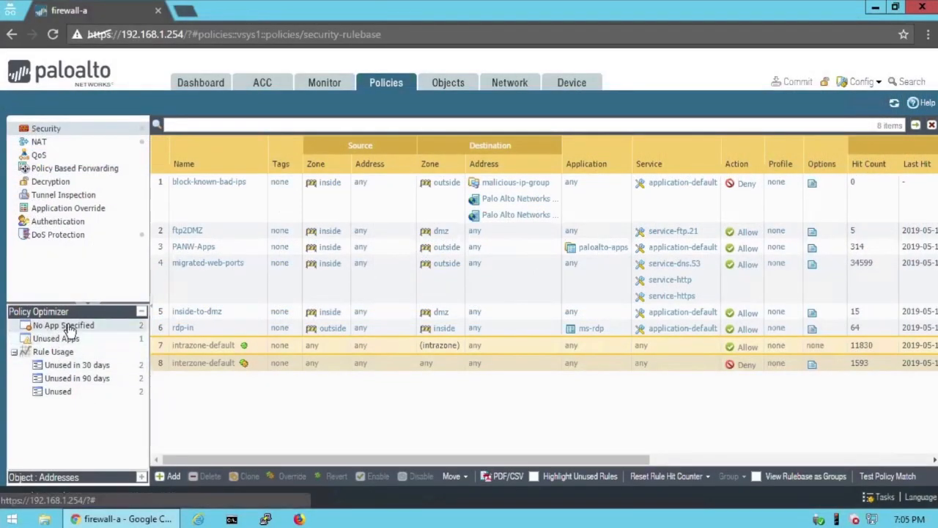
List No App Specified rules sorted descending by Days with No New Apps.
left_click(63, 325)
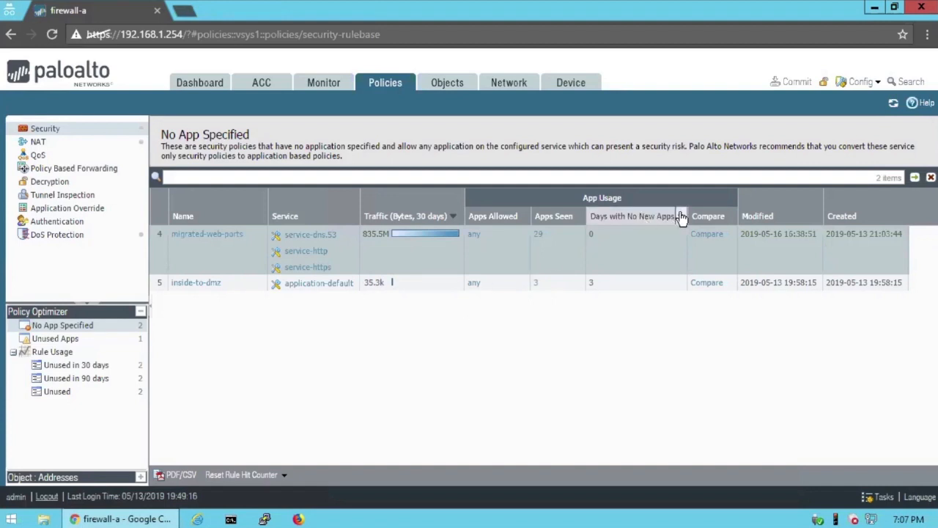
left_click(680, 215)
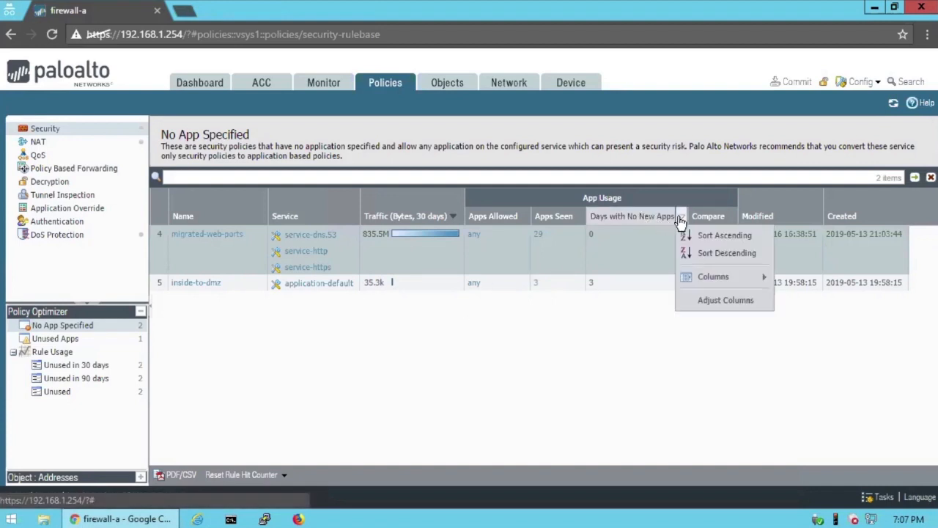
mouse_move(714, 253)
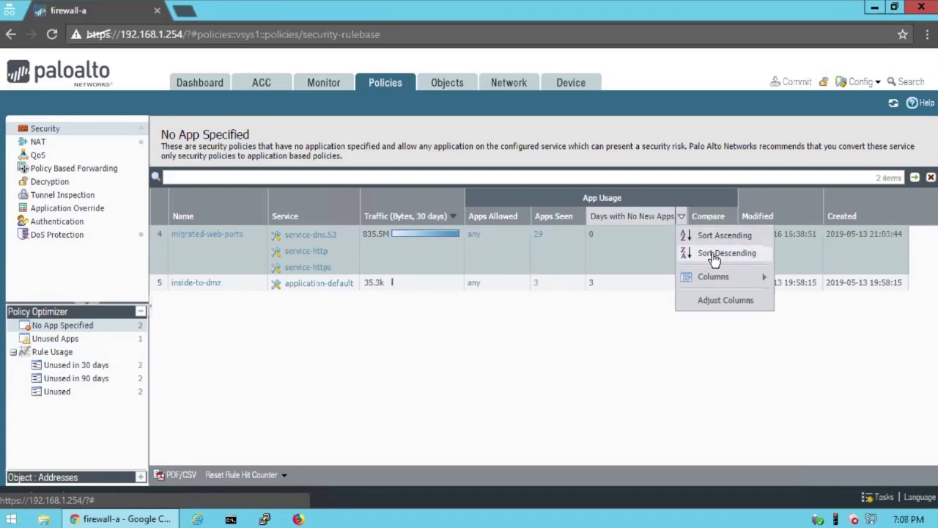
left_click(524, 257)
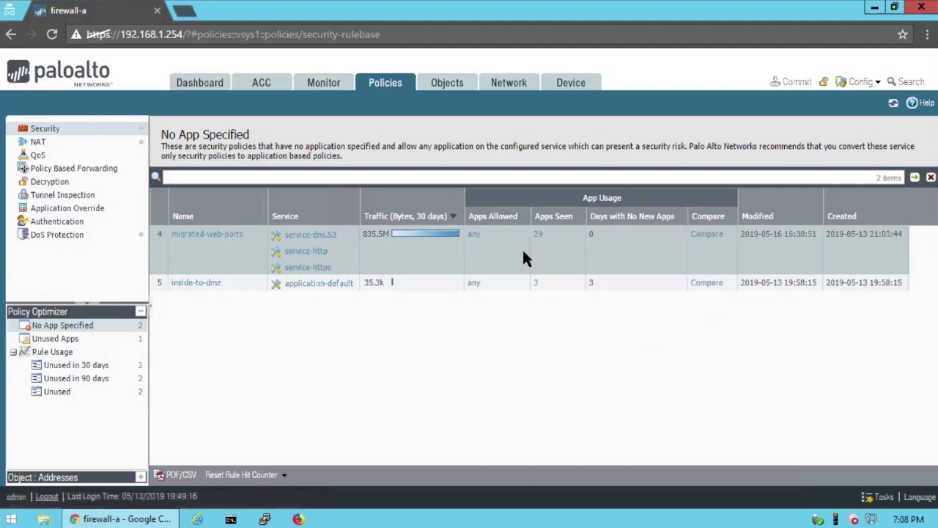
mouse_move(436, 238)
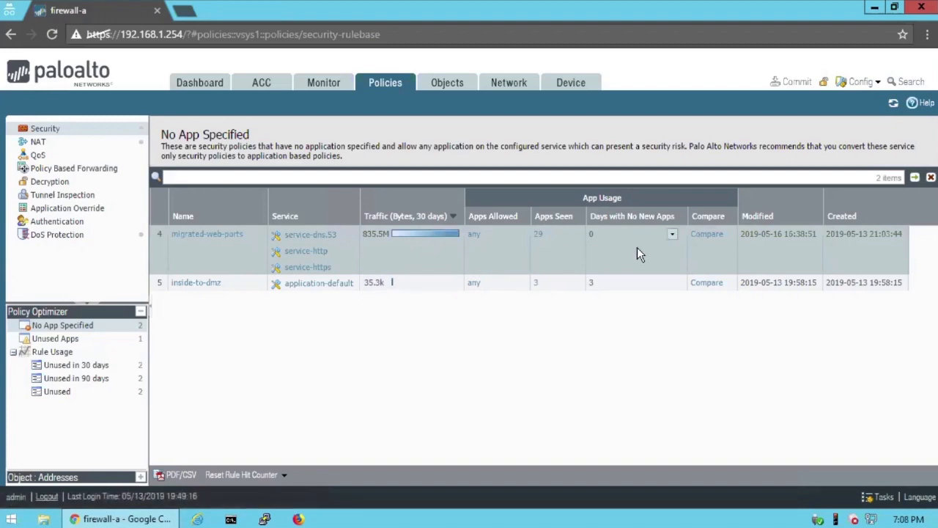
mouse_move(707, 234)
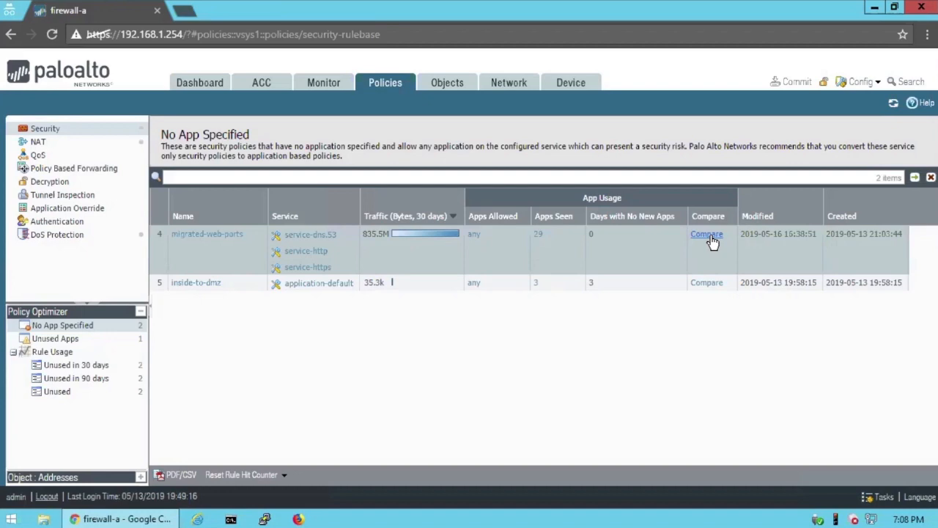
Compare migrated-web-ports and browse its 29 seen apps sorted ascending by subcategory.
left_click(706, 234)
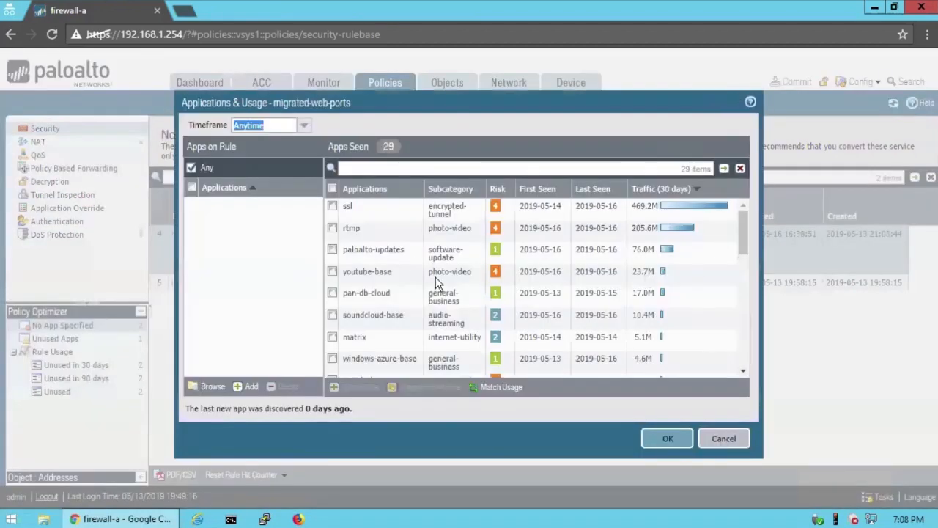
mouse_move(365, 374)
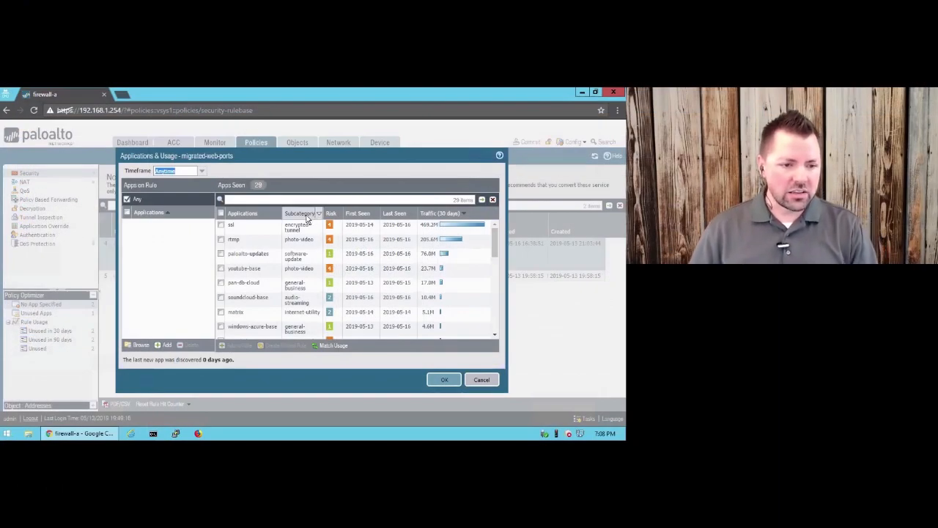
left_click(319, 214)
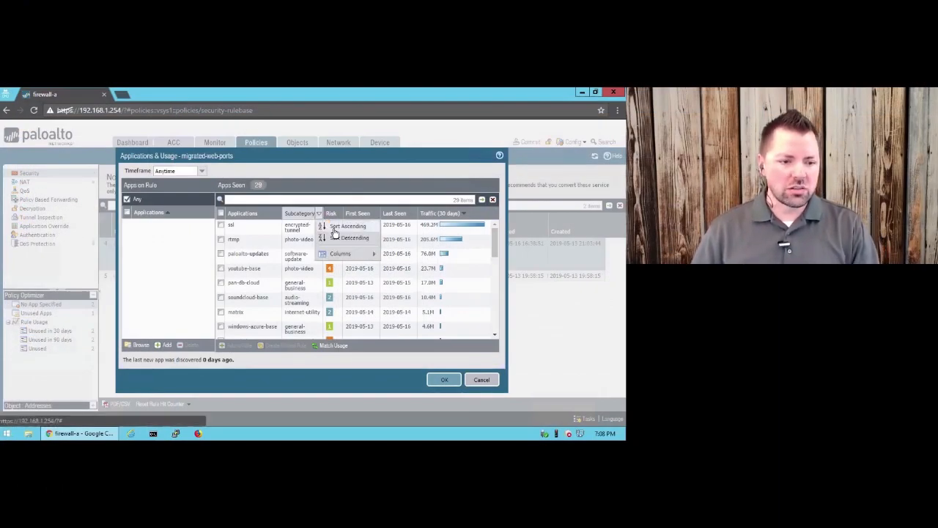
left_click(348, 226)
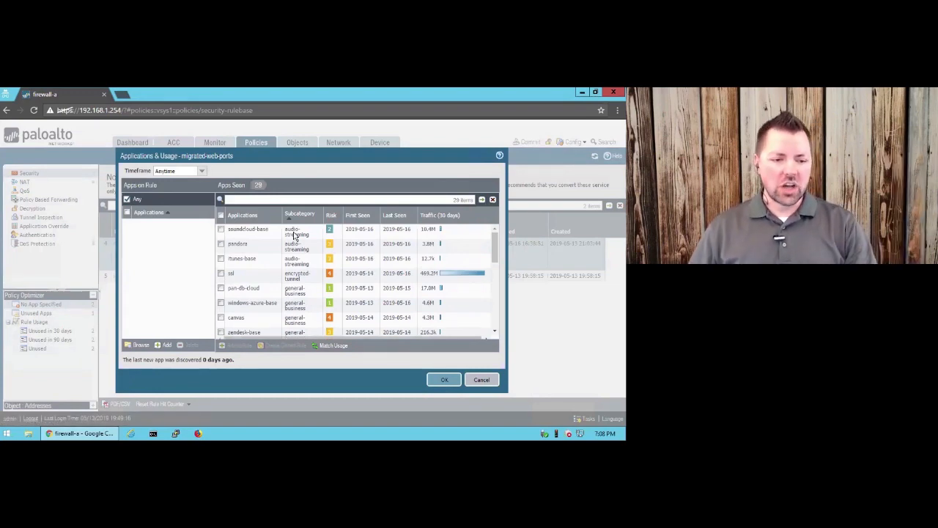
scroll("down", 3)
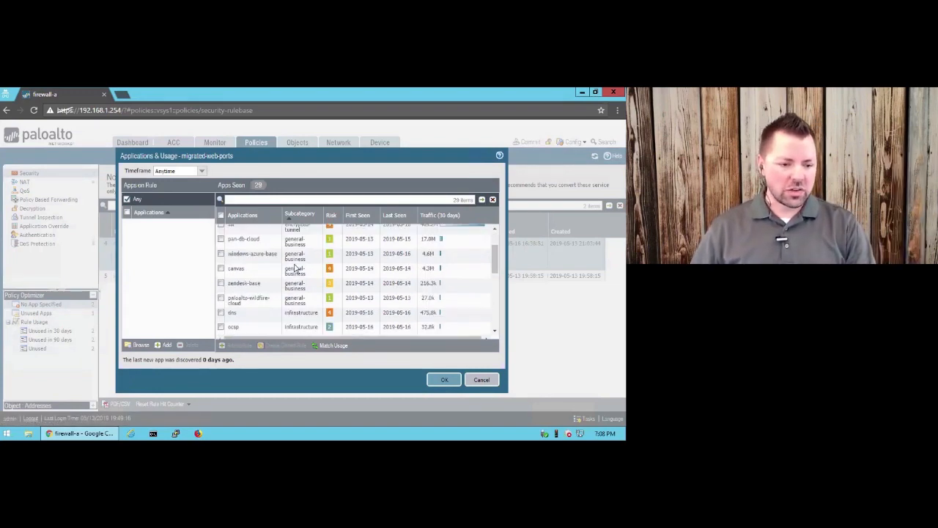
scroll("down", 3)
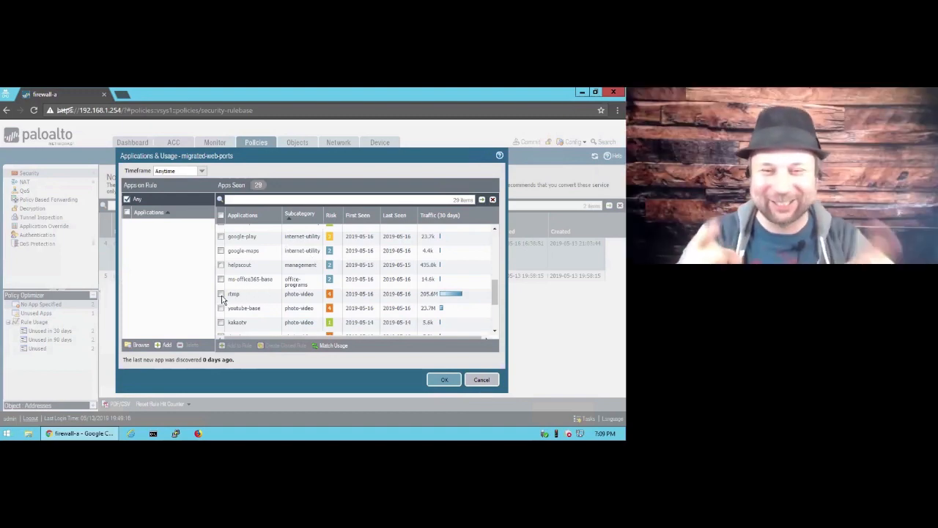
Tick rtmp, youtube-base, soundcloud-base, pandora and itunes-base in the Apps Seen list.
left_click(221, 294)
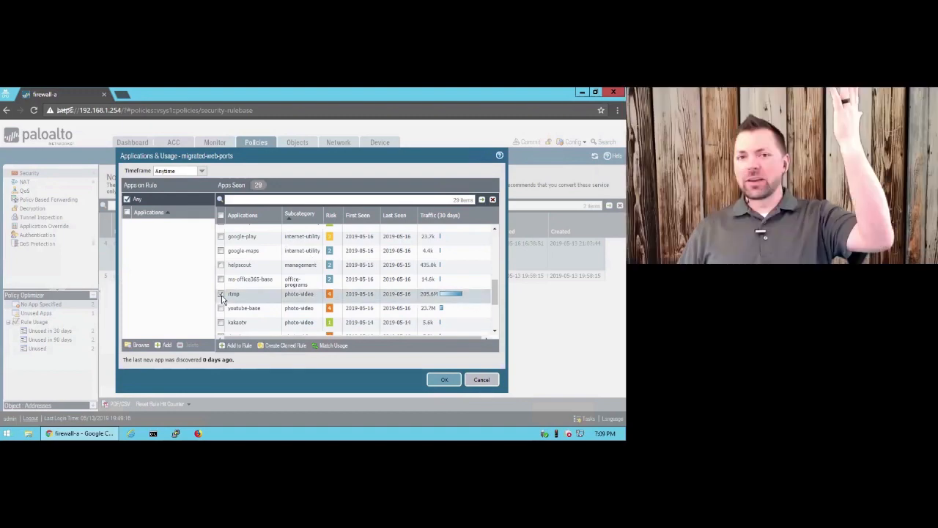
left_click(221, 308)
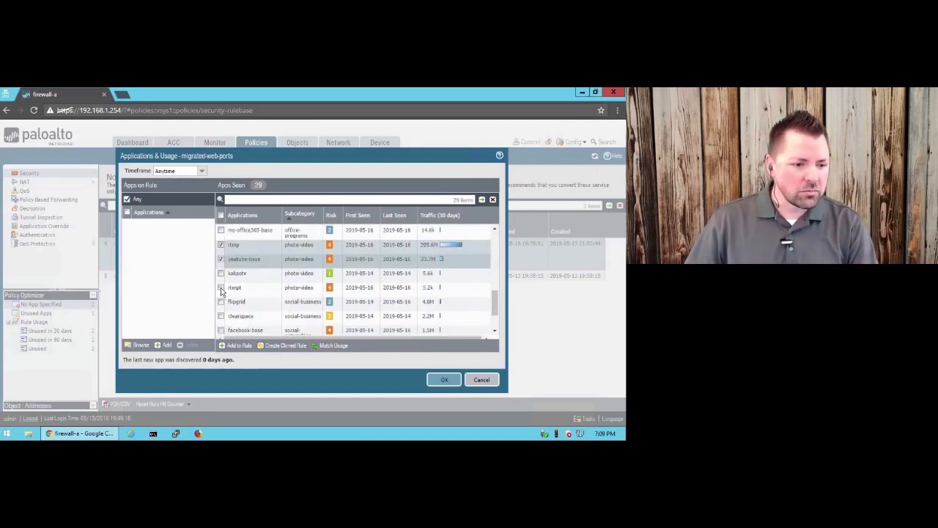
left_click(220, 286)
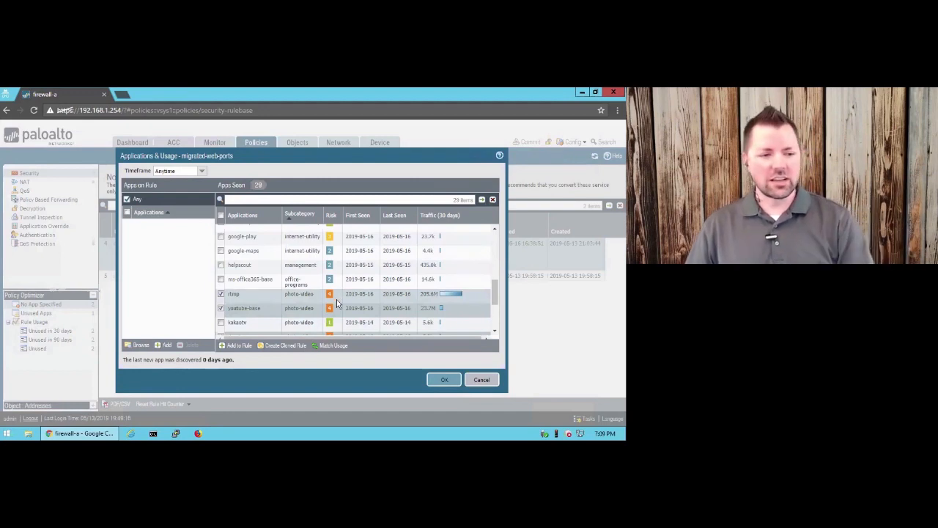
scroll("down", 3)
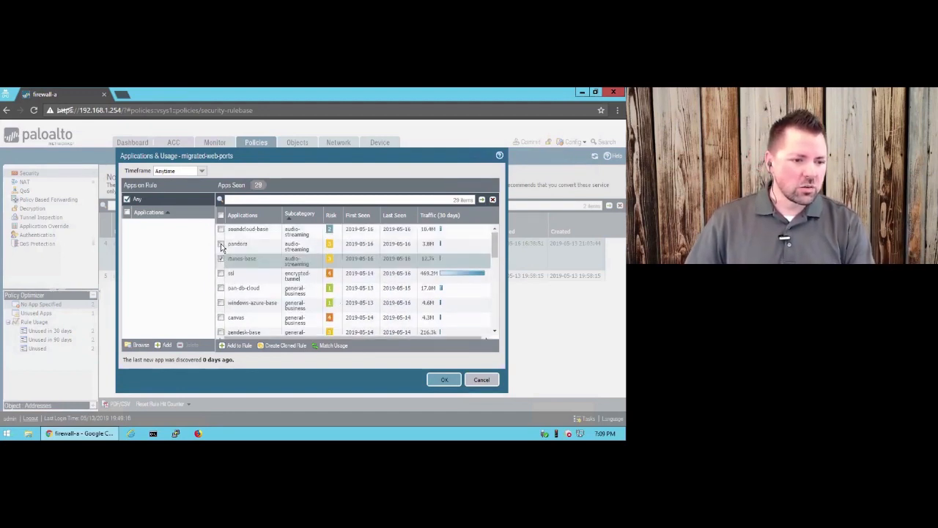
left_click(221, 244)
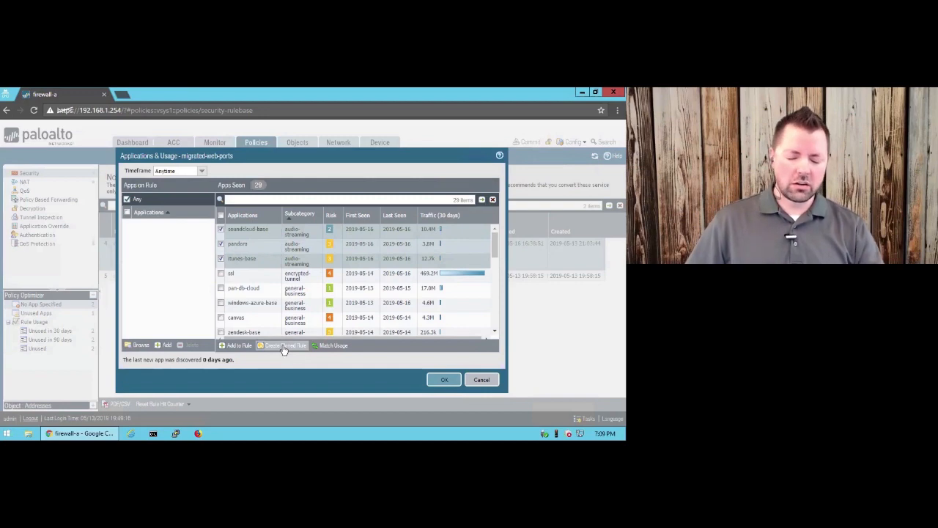
Clone with the chosen apps, checking itunes, soundcloud and youtube sub-applications.
left_click(285, 345)
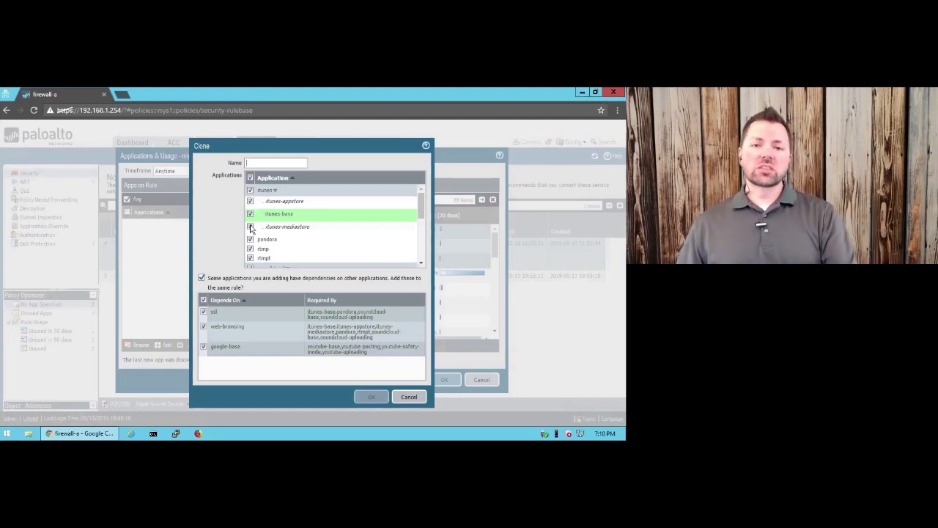
left_click(251, 227)
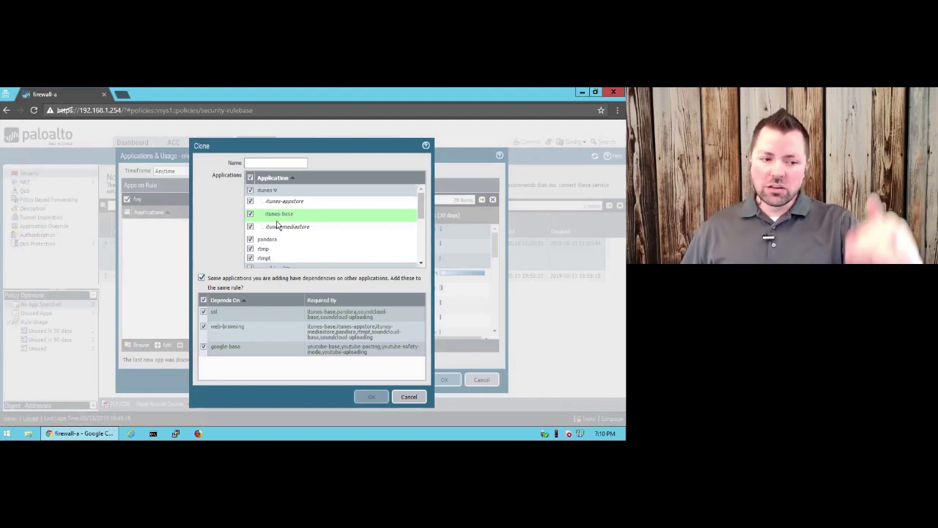
scroll("down", 3)
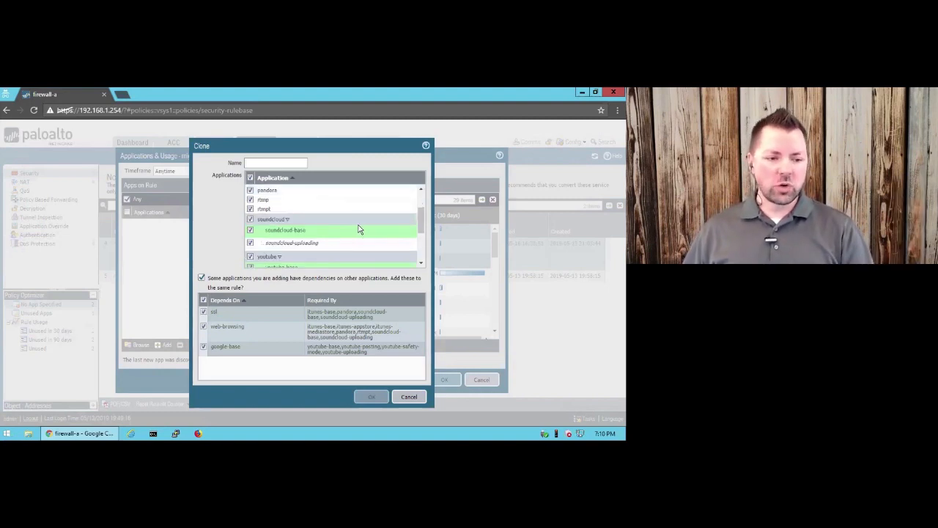
scroll("down", 3)
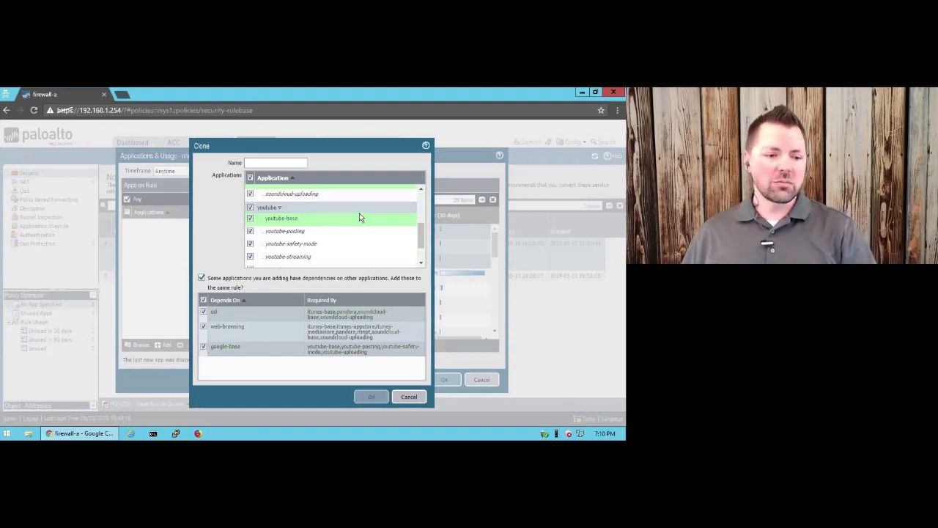
scroll("down", 3)
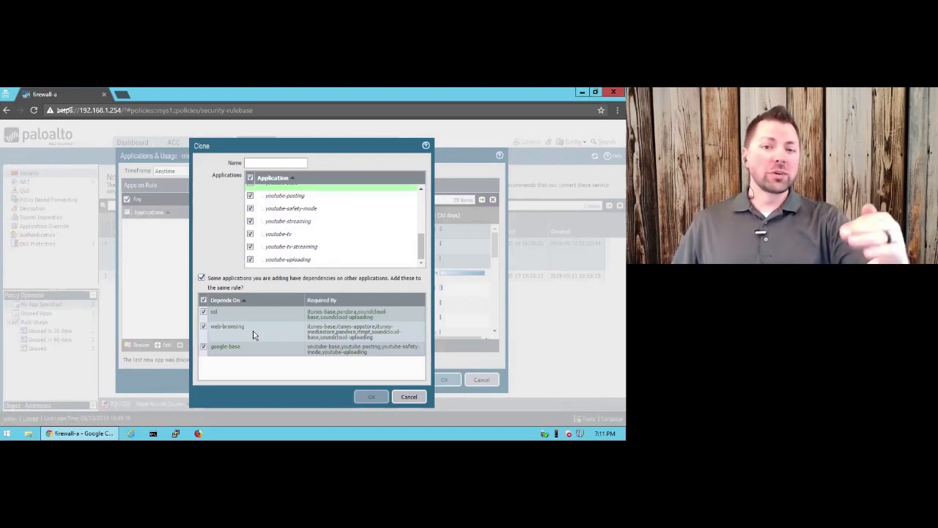
mouse_move(220, 321)
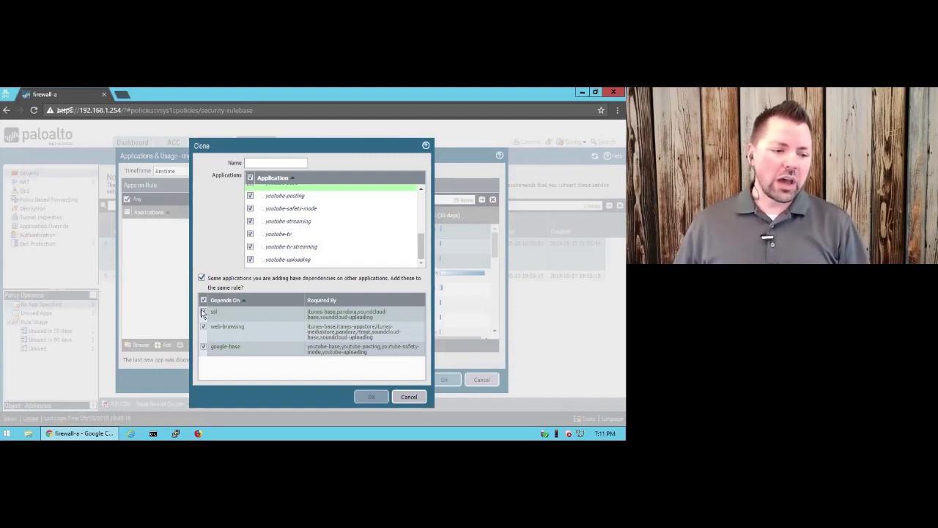
Drop the ssl and web-browsing dependencies, name the clone OnlineVideo-Audio, and confirm.
left_click(203, 311)
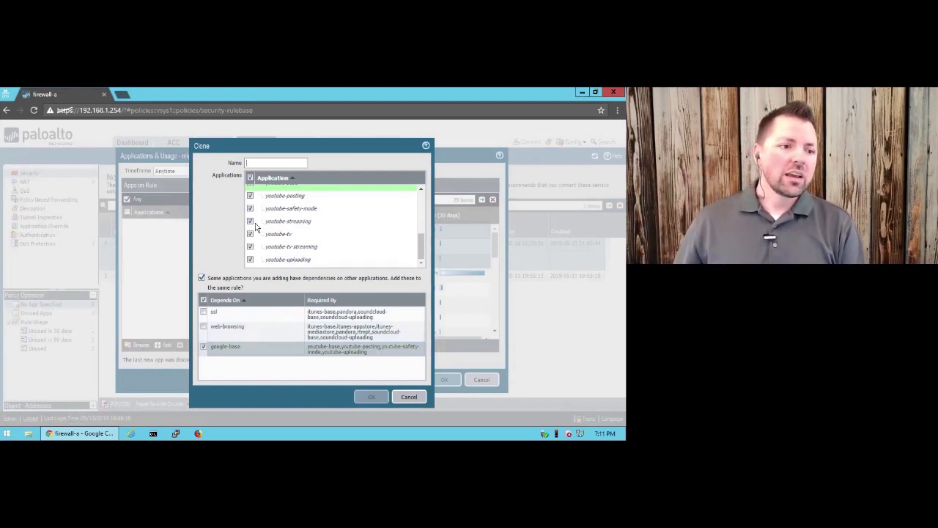
left_click(277, 163)
type("OnlineVideo-Audio")
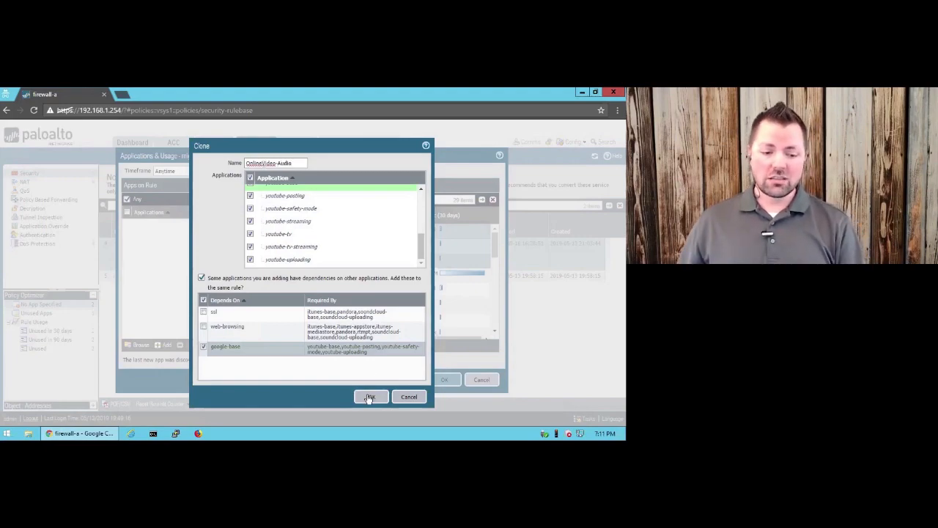
left_click(370, 396)
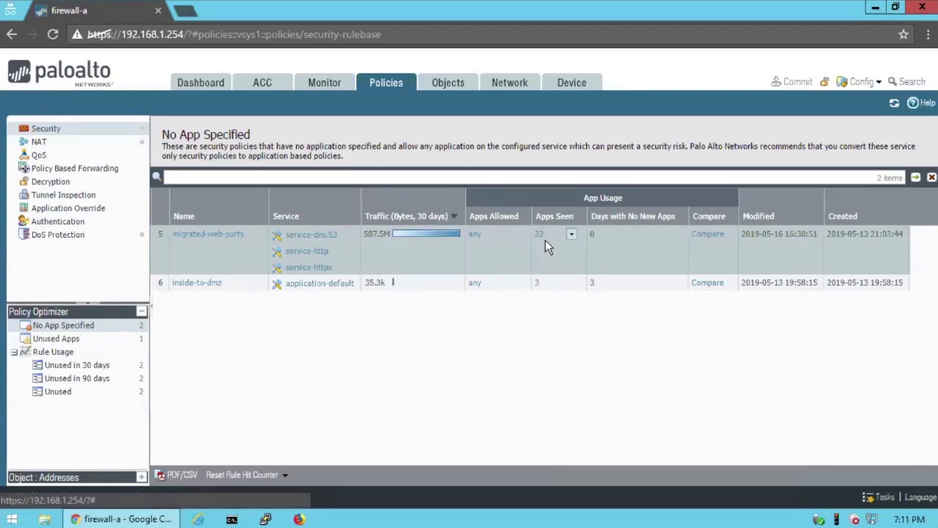
mouse_move(154, 183)
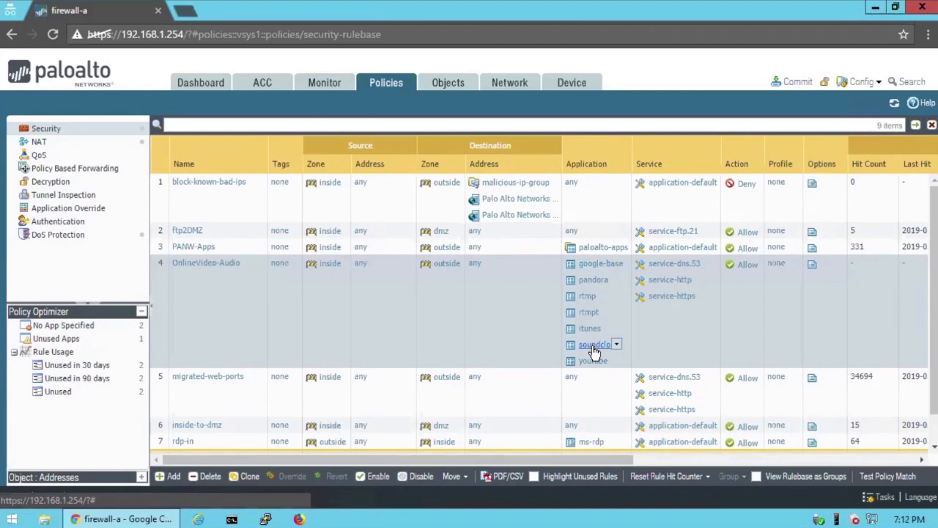
mouse_move(593, 348)
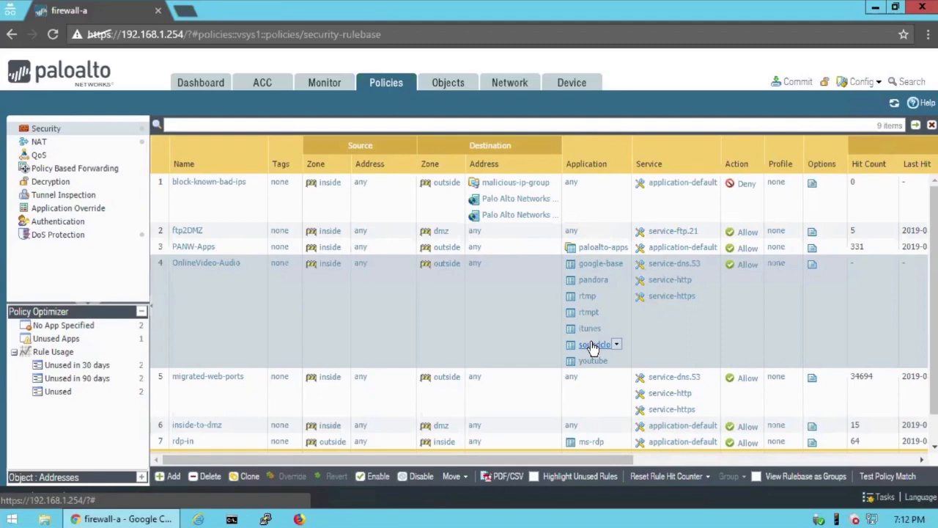
mouse_move(660, 280)
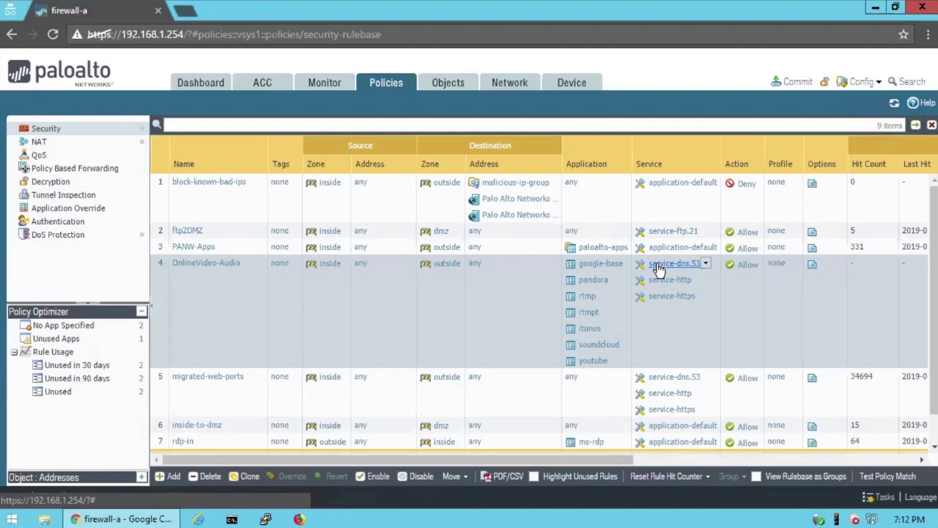
mouse_move(612, 284)
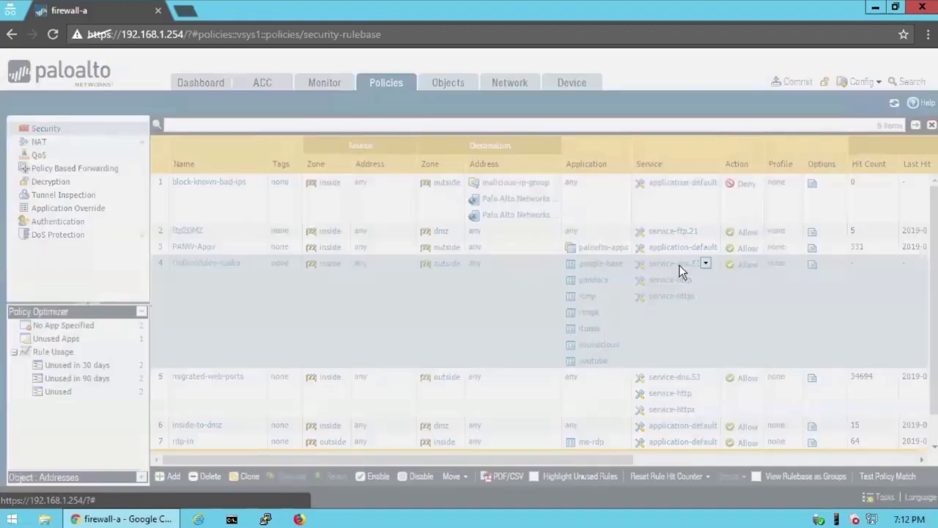
Replace OnlineVideo-Audio's dns, http and https services with application-default.
left_click(705, 263)
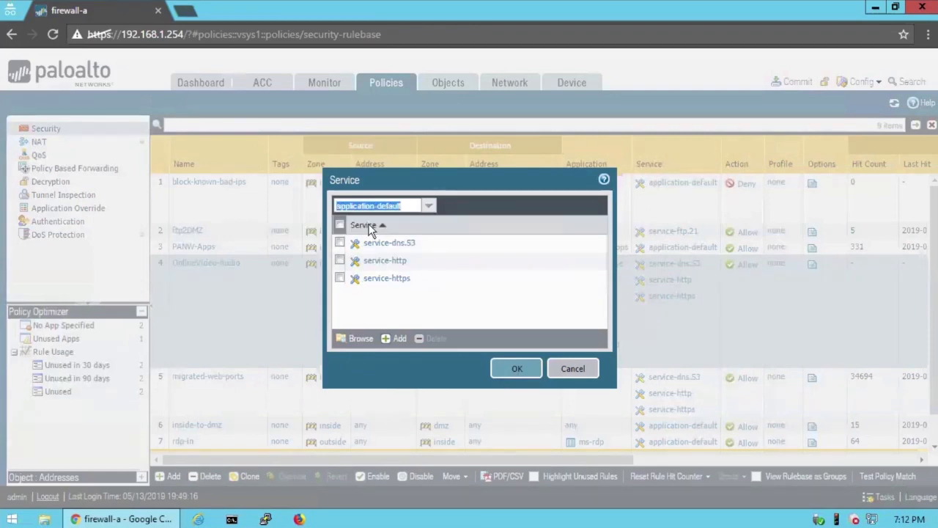
left_click(572, 368)
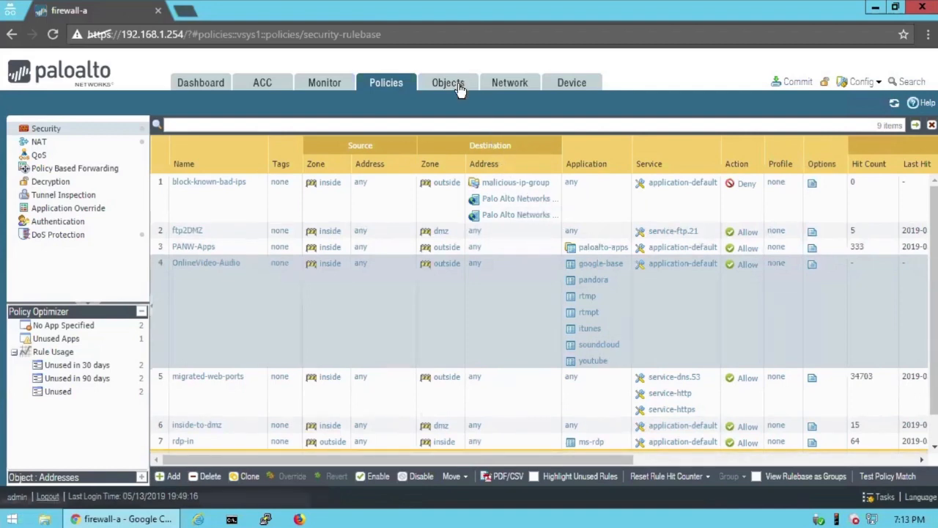
Show the Objects > Tags list with Sanctioned, empty and Policy Optimized.
left_click(448, 83)
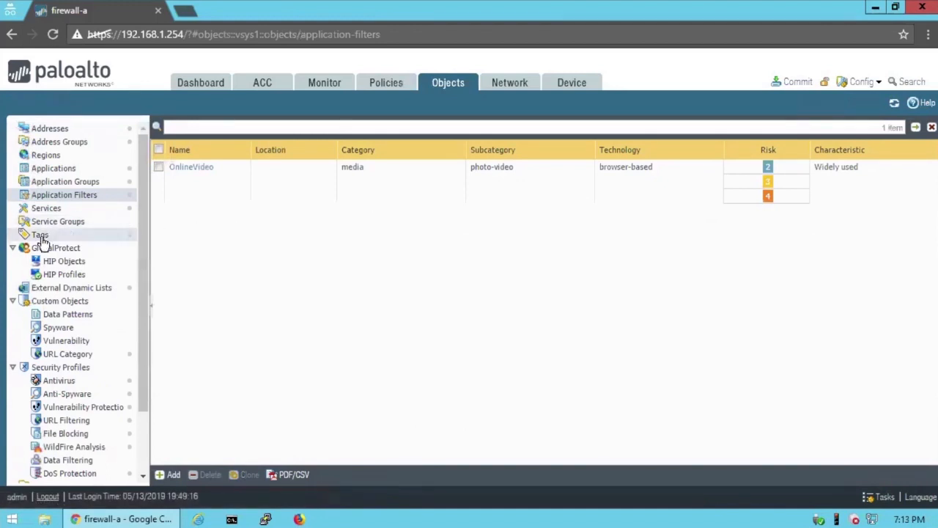
left_click(39, 234)
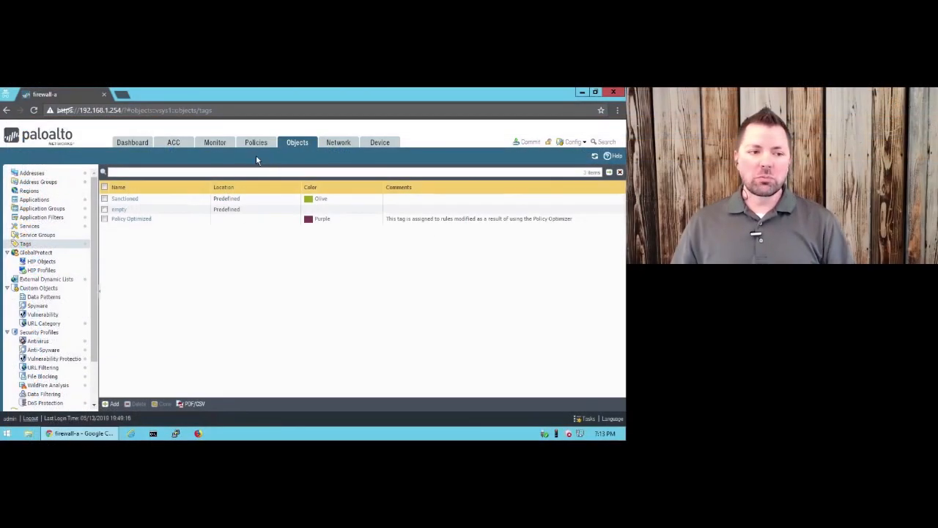
Add the Policy Optimized tag to OnlineVideo-Audio under Policies > Security.
left_click(255, 142)
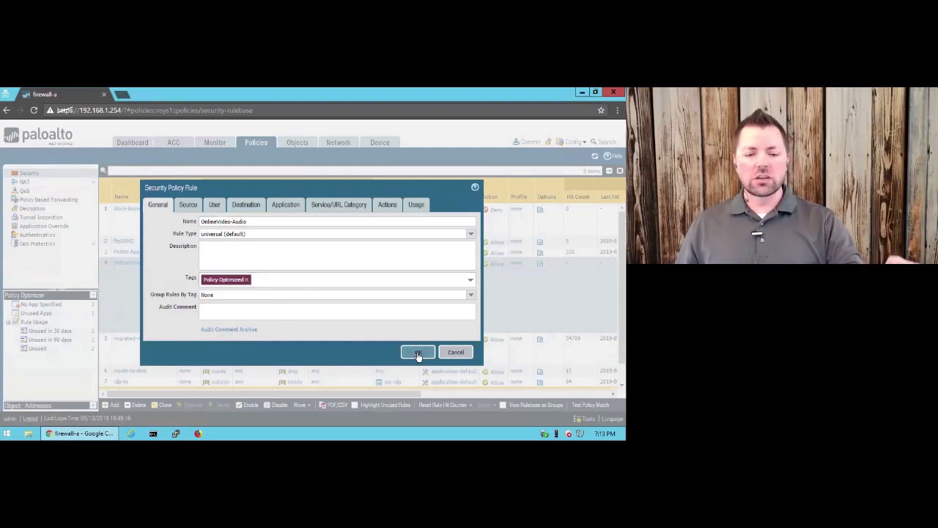
left_click(418, 351)
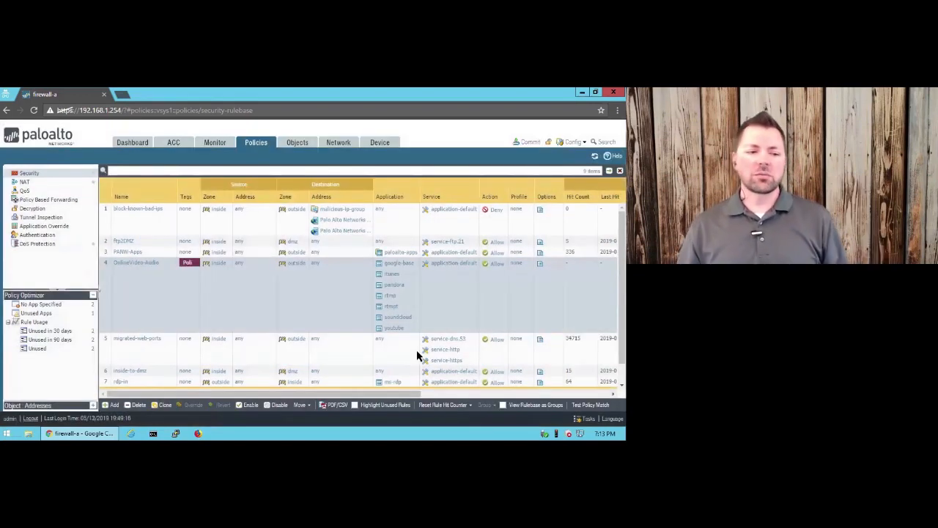